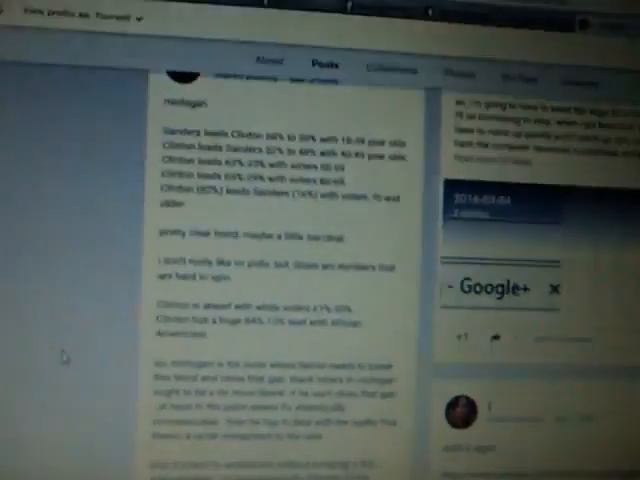
{"action": "scroll", "scroll_direction": "down", "scroll_amount": 3}
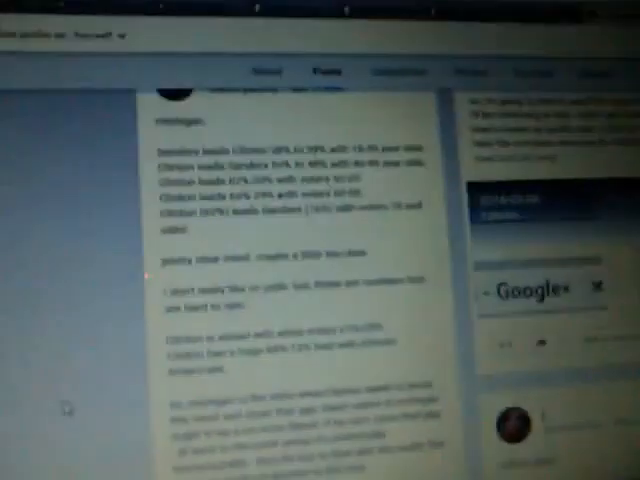
{"action": "scroll", "scroll_direction": "down", "scroll_amount": 3}
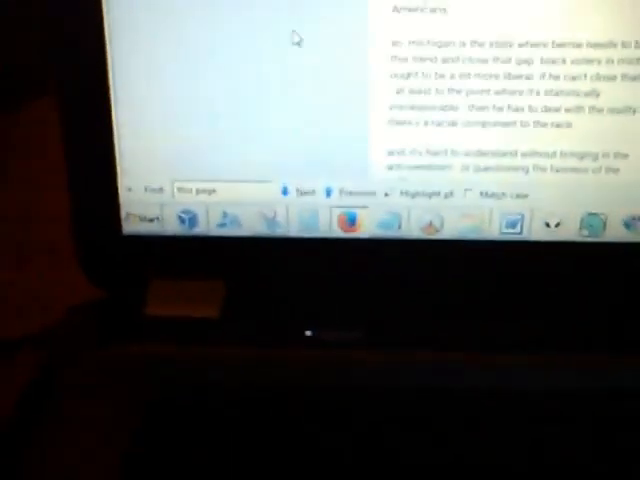
{"action": "scroll", "scroll_direction": "up", "scroll_amount": 3}
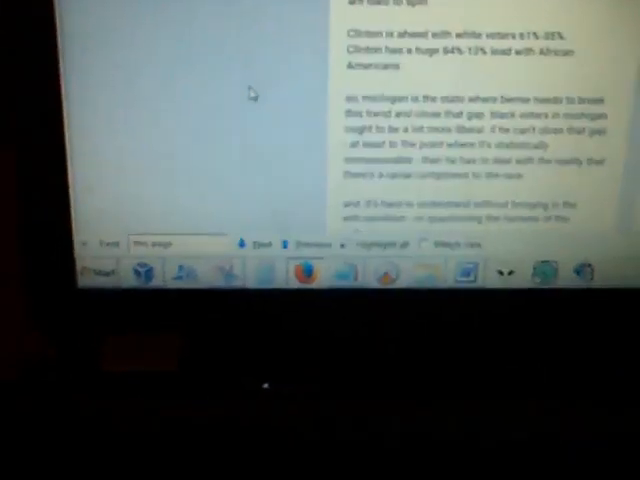